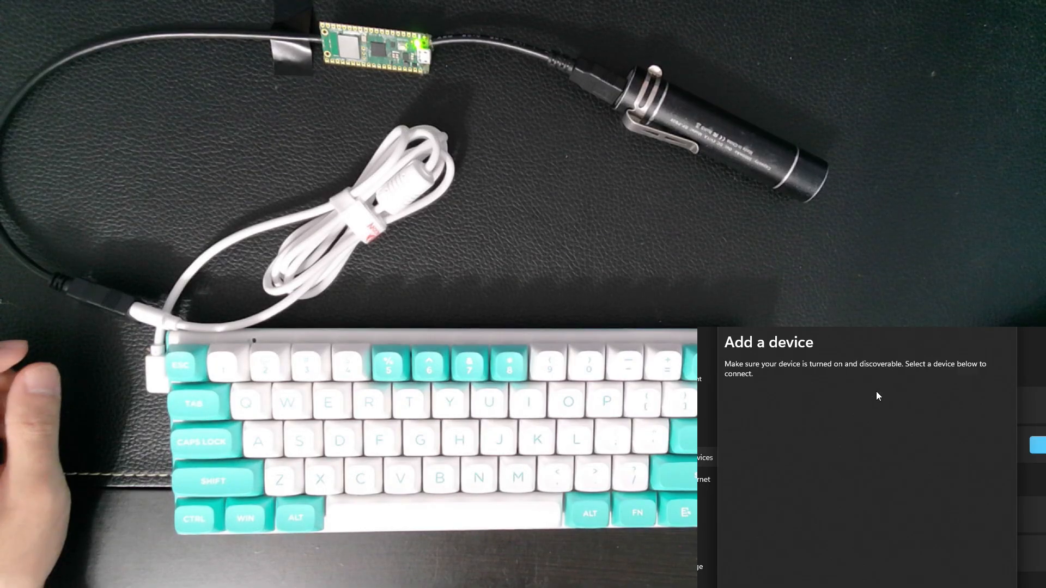
# Enter the text 'hell' while the Add a device search sits open.
pyautogui.write('hell')
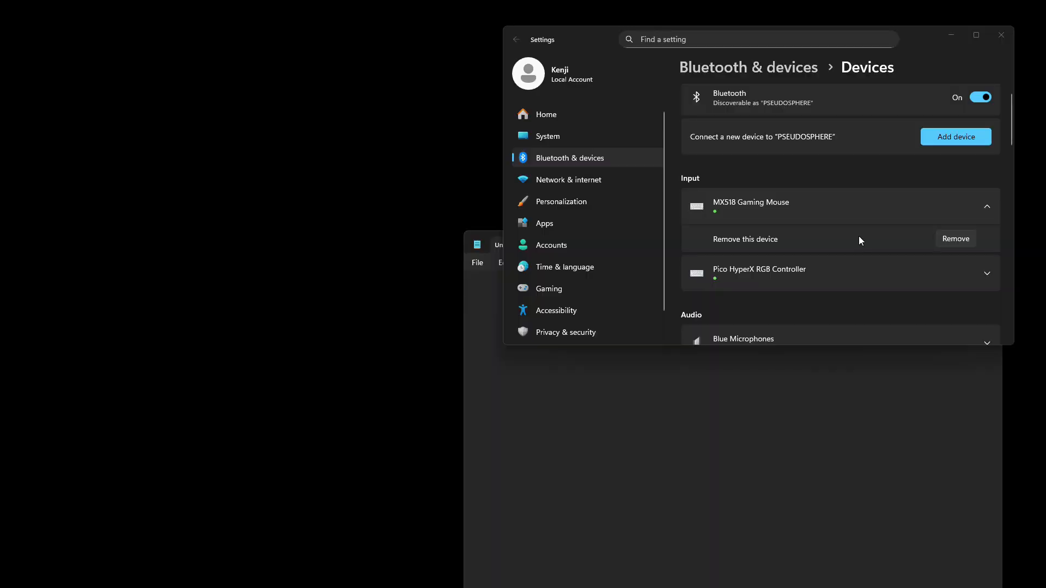
# Start Add device and choose Bluetooth as the device kind to add.
pyautogui.click(955, 138)
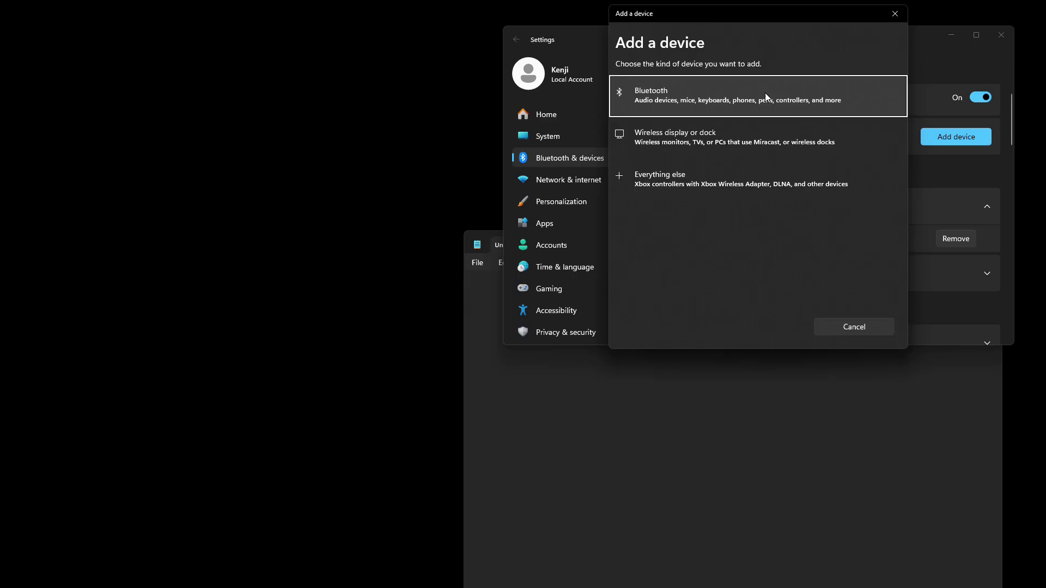
pyautogui.click(758, 95)
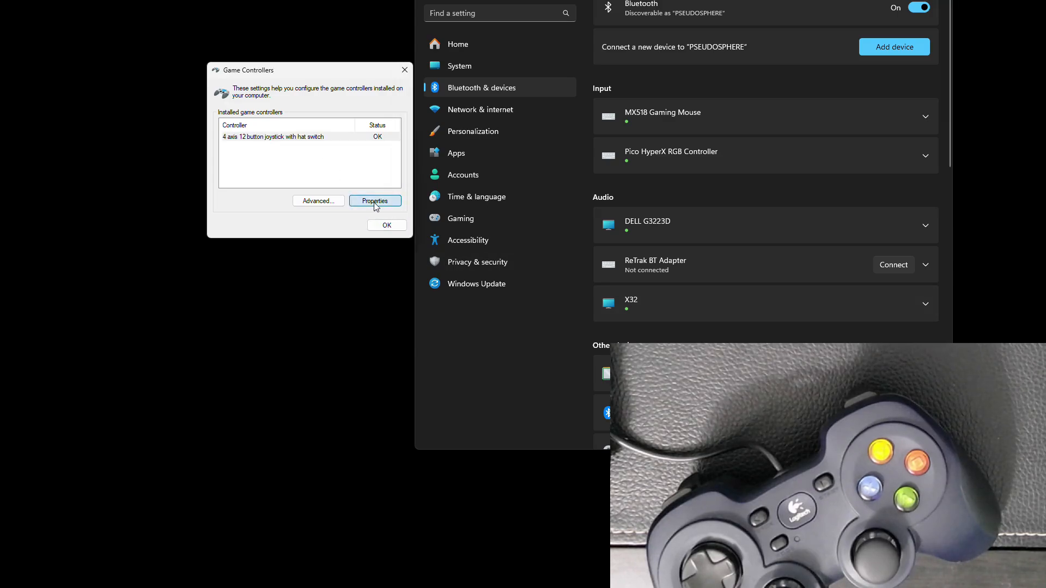
# Open Properties for the 4 axis 12 button joystick with hat switch.
pyautogui.click(374, 201)
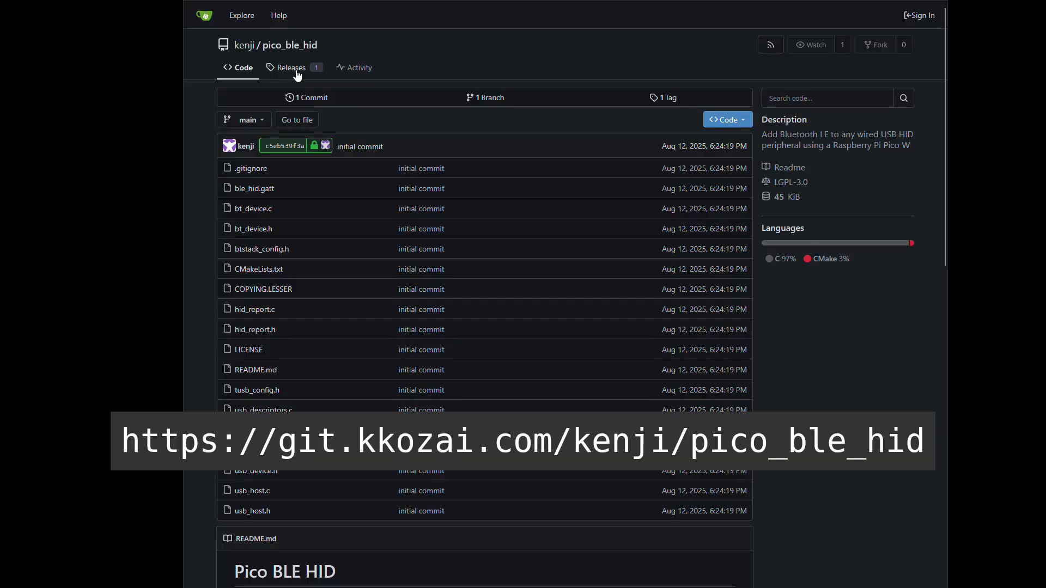
# Show the pico_ble_hid Releases page with Version 0.1.0 and ble_hid.uf2.
pyautogui.click(289, 68)
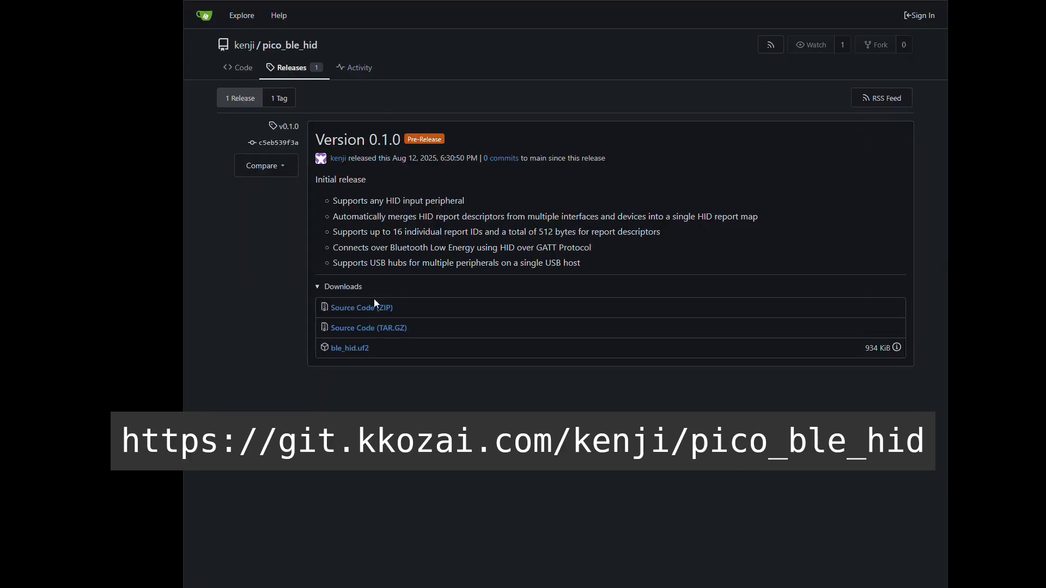
pyautogui.moveTo(350, 347)
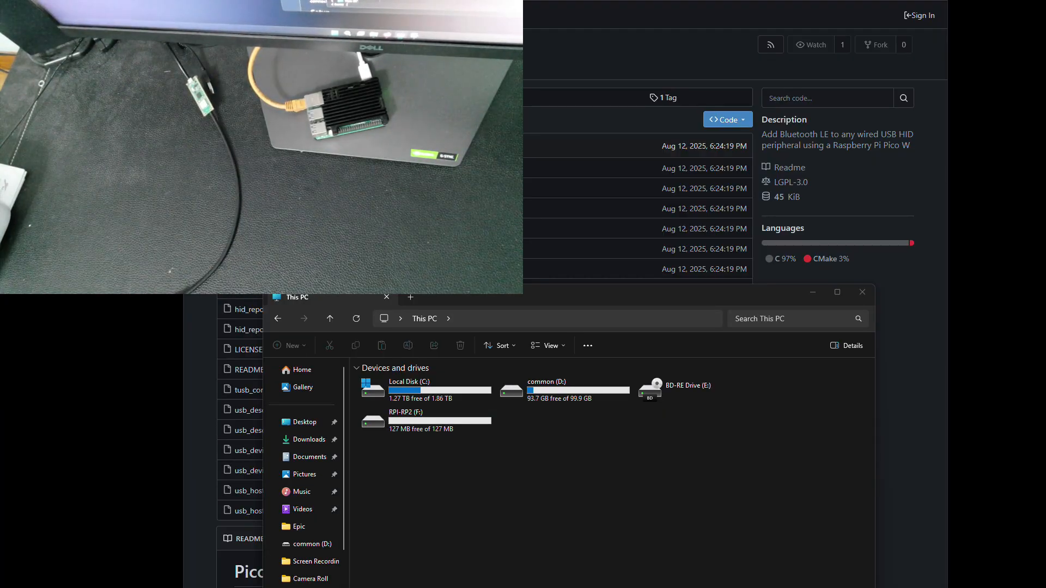
# Copy ble_hid.uf2 from Downloads onto the RPI-RP2 (F:) drive.
pyautogui.doubleClick(406, 412)
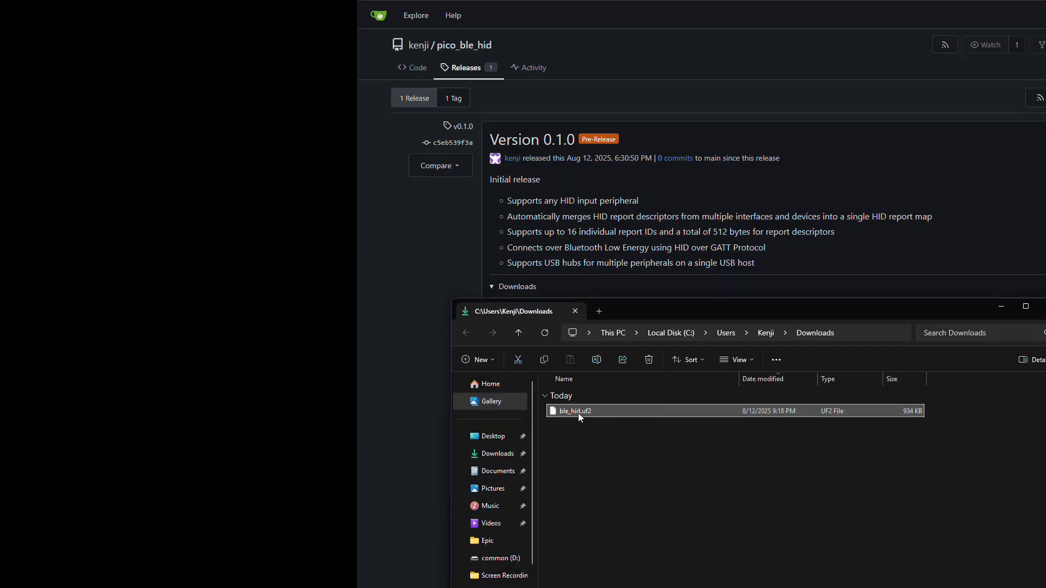
pyautogui.moveTo(572, 411); pyautogui.dragTo(612, 195)
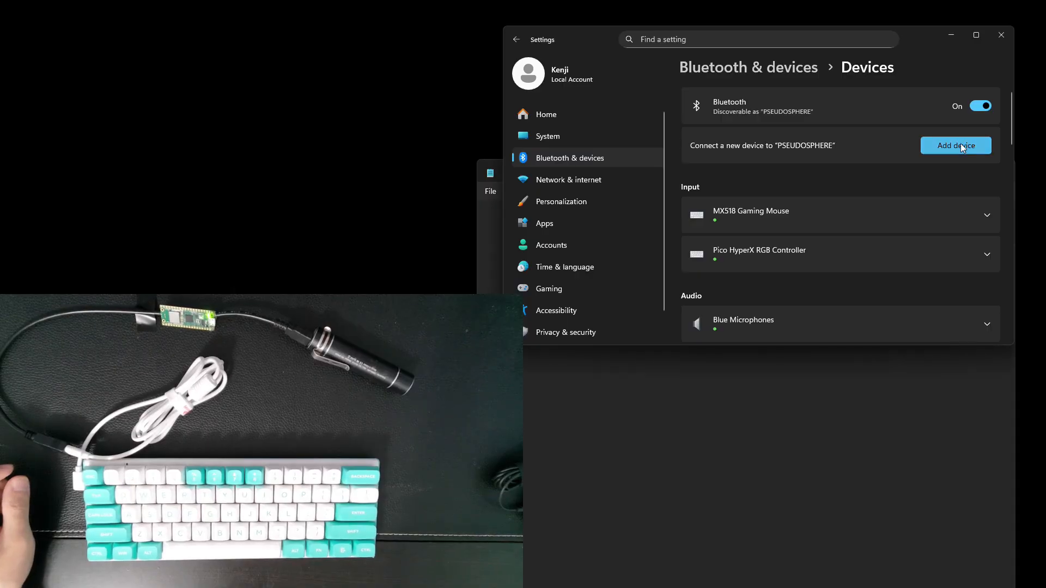
# Add a device and select Pico BLE HID to pair it over Bluetooth.
pyautogui.click(955, 145)
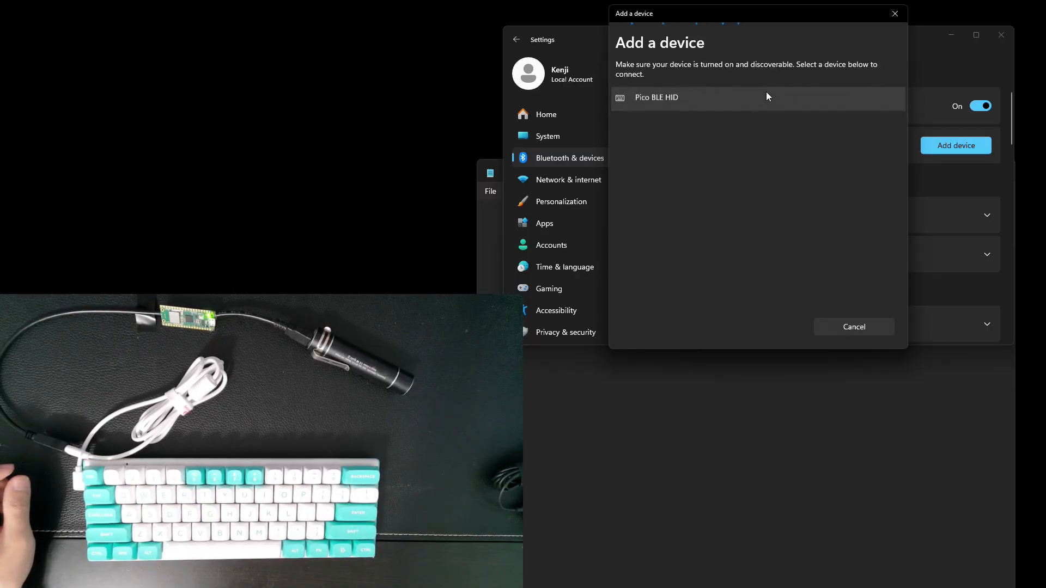
pyautogui.click(656, 97)
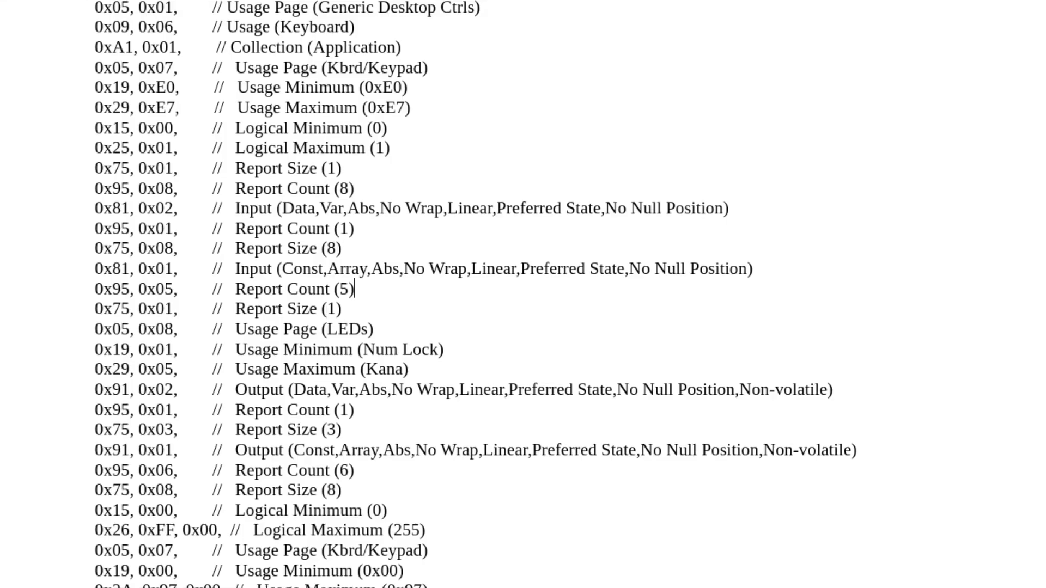
pyautogui.scroll(-3)
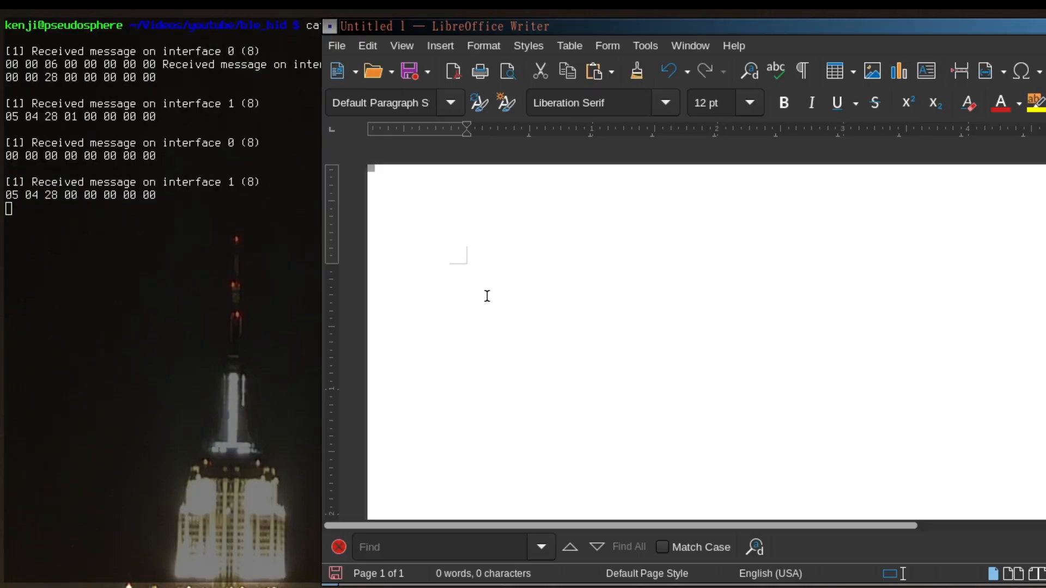
pyautogui.write('Hello')
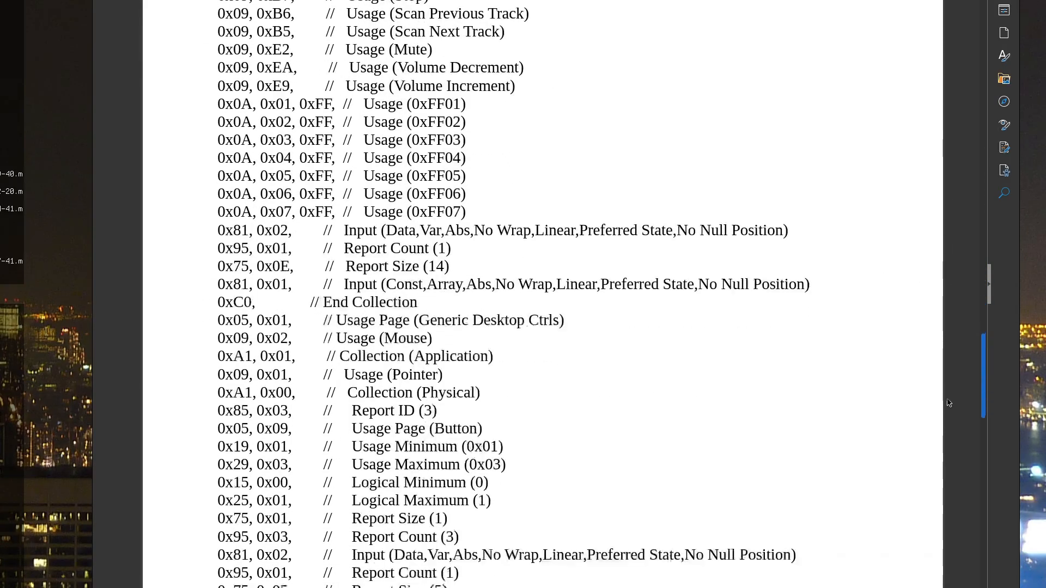
pyautogui.scroll(-3)
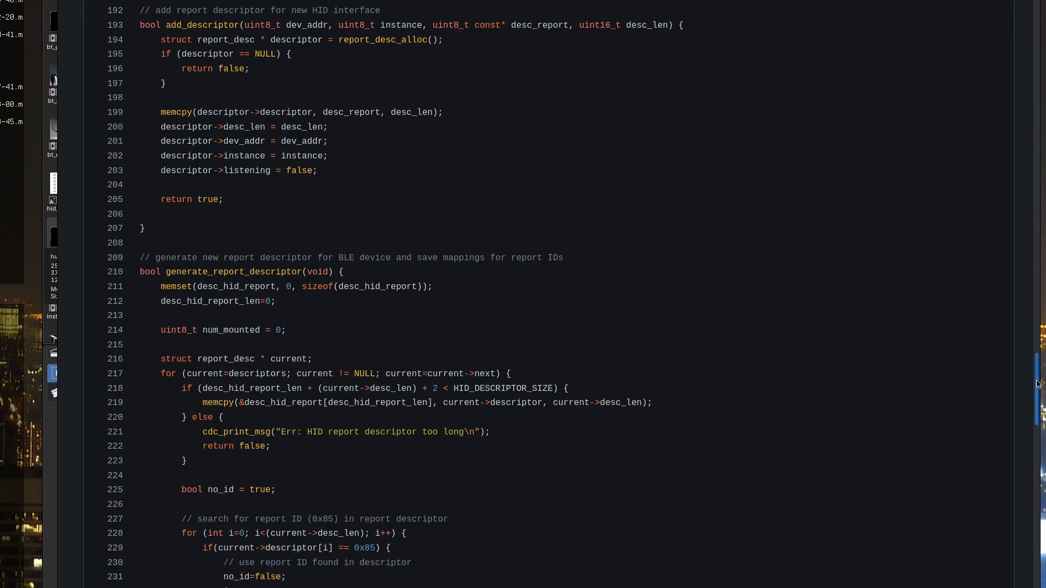
pyautogui.scroll(-3)
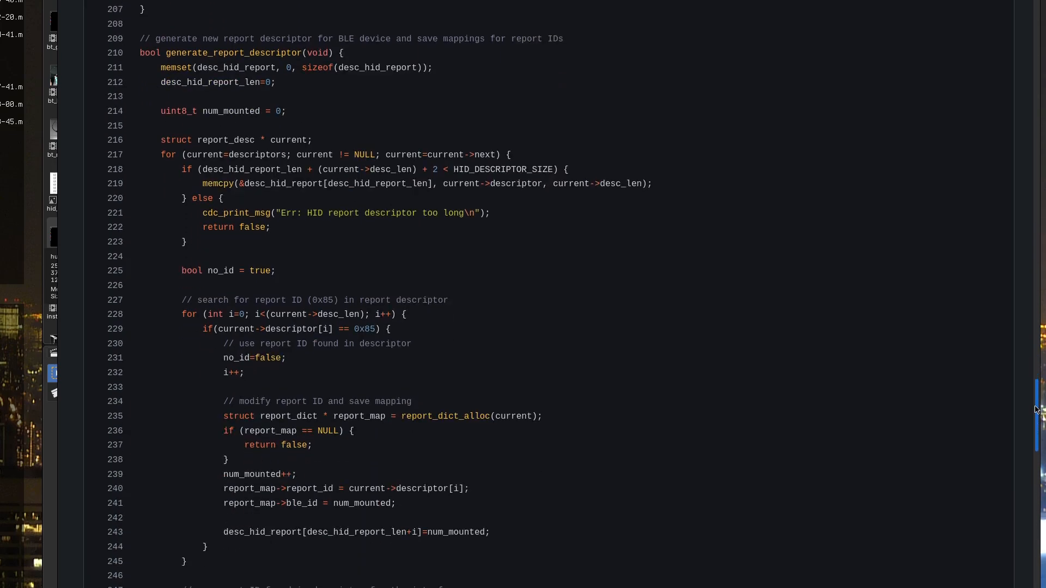
pyautogui.scroll(-3)
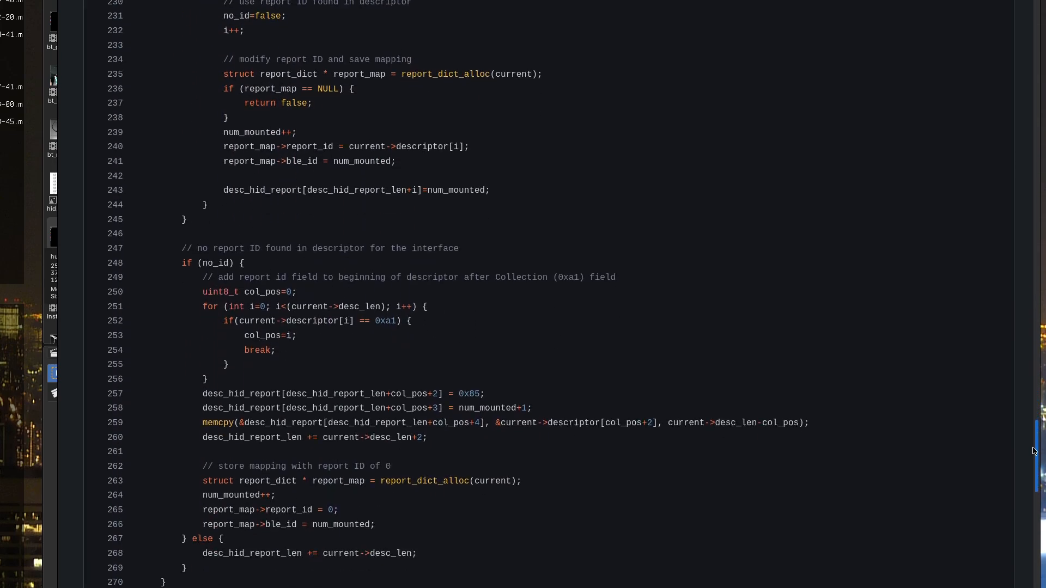
pyautogui.scroll(-3)
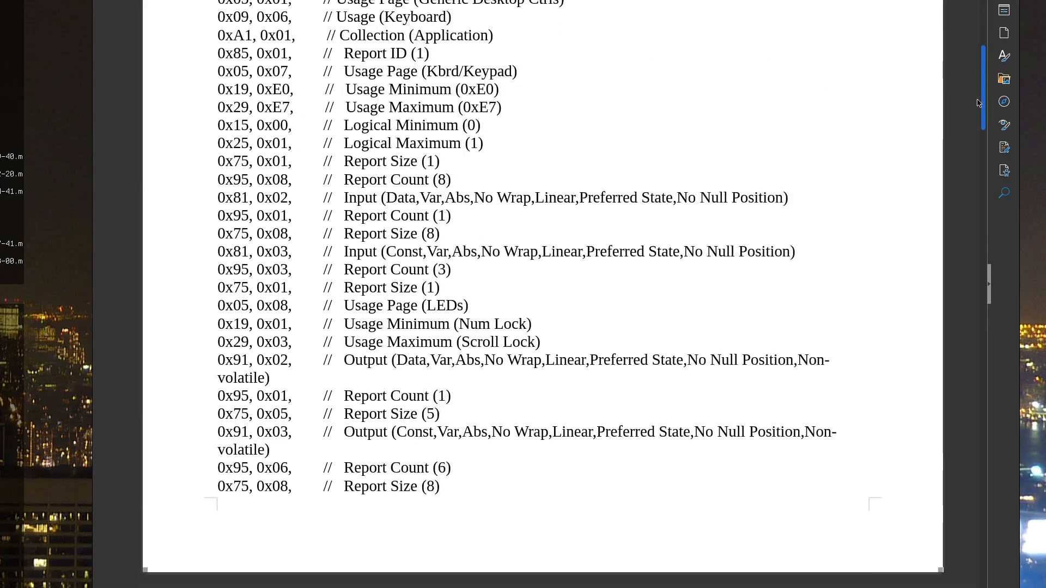
pyautogui.scroll(-3)
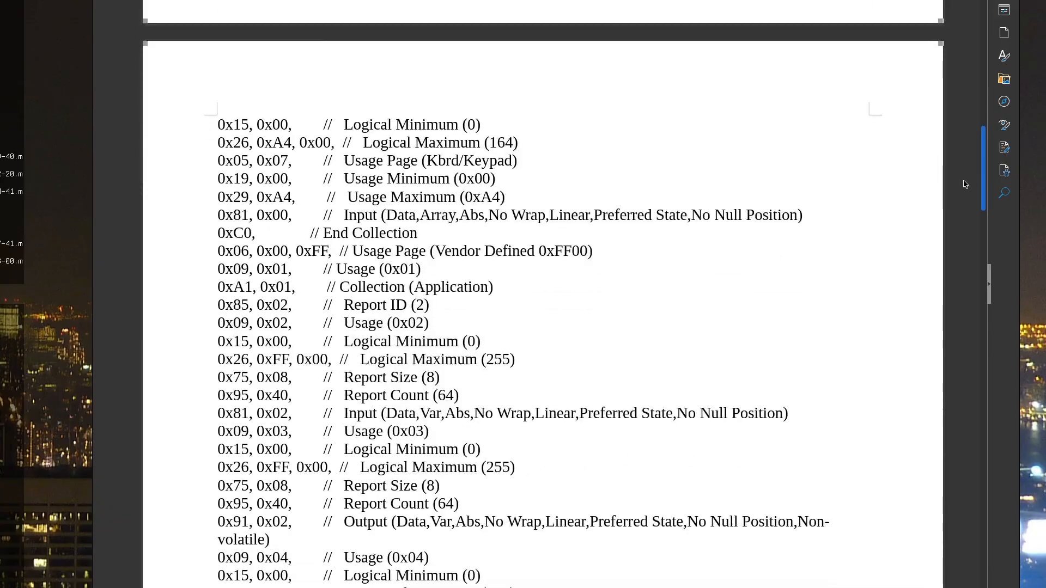
pyautogui.scroll(-3)
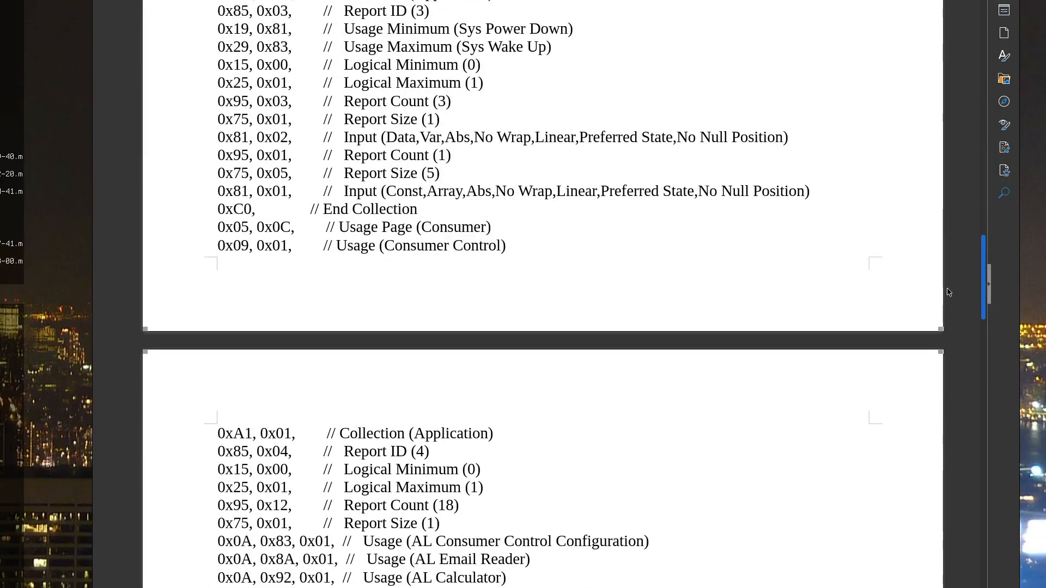
pyautogui.scroll(-3)
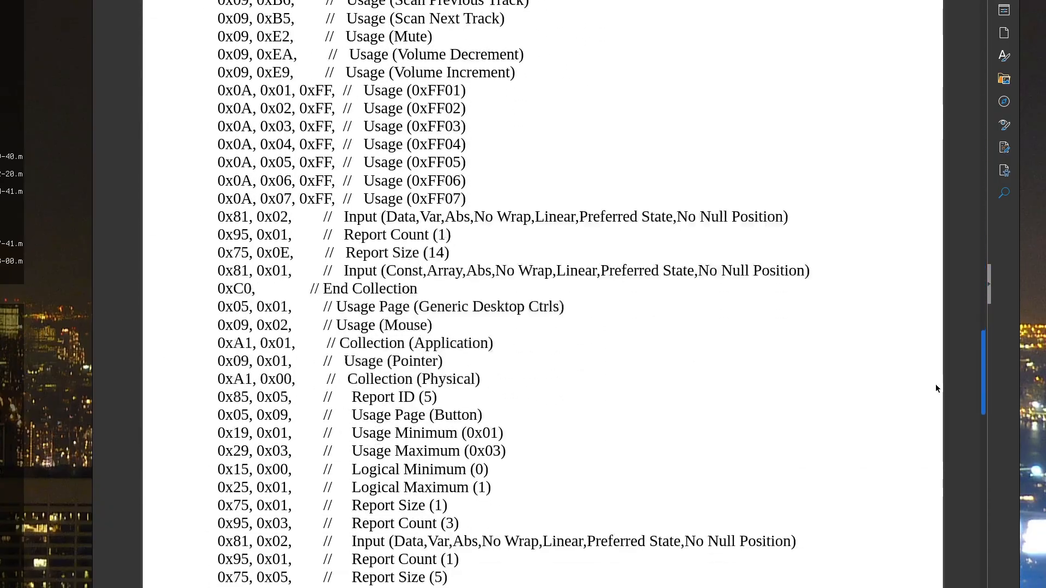
pyautogui.scroll(-3)
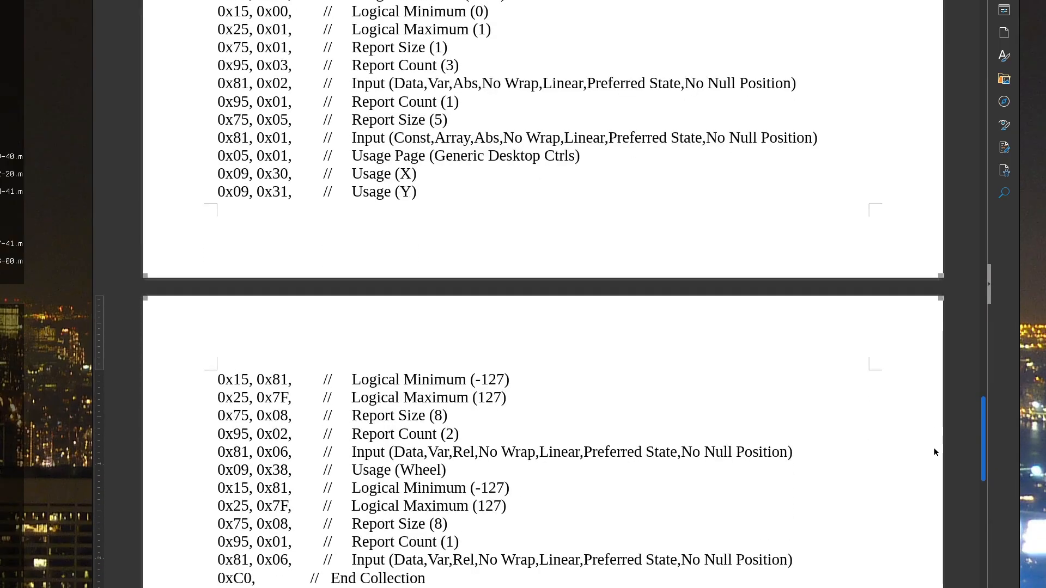
pyautogui.scroll(-3)
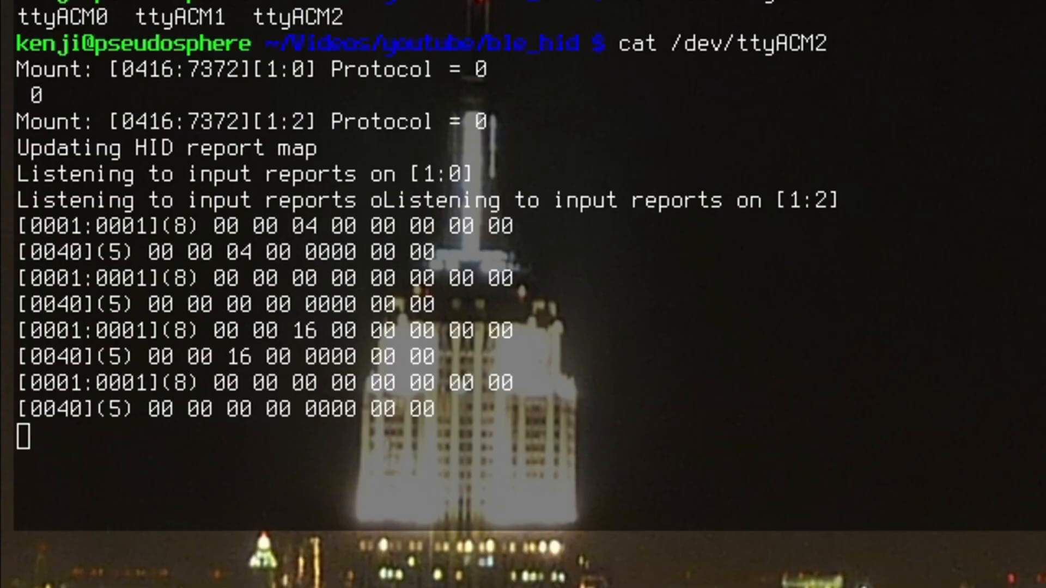
pyautogui.scroll(-3)
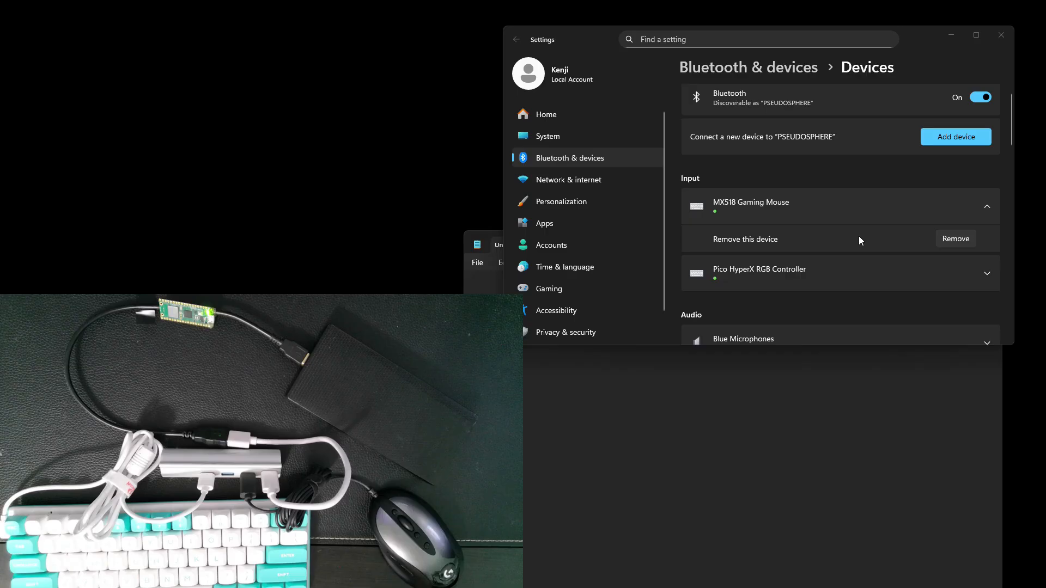
# Add a device again and pair with Pico BLE HID from the list.
pyautogui.click(954, 138)
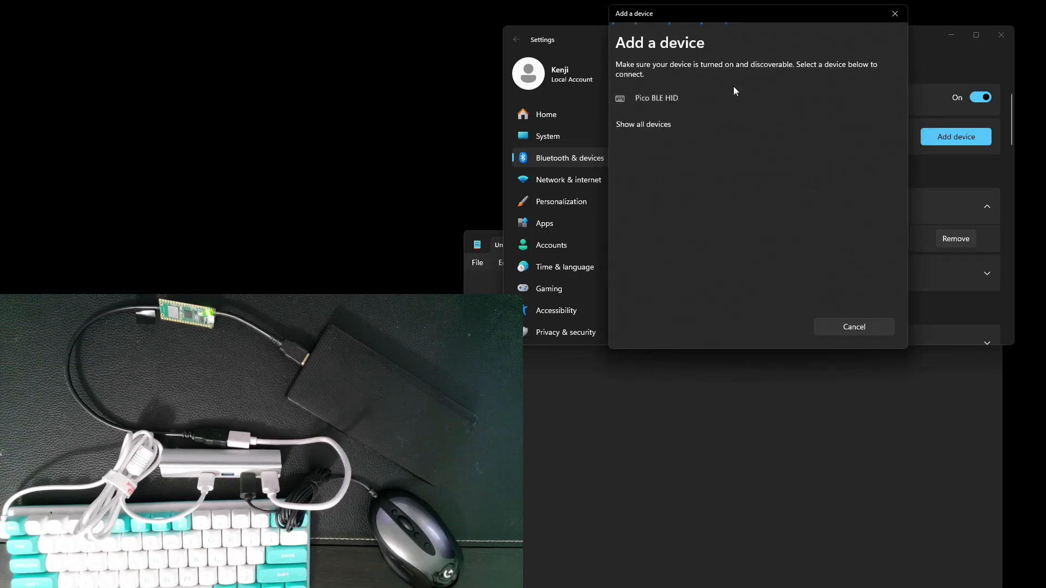
pyautogui.click(656, 97)
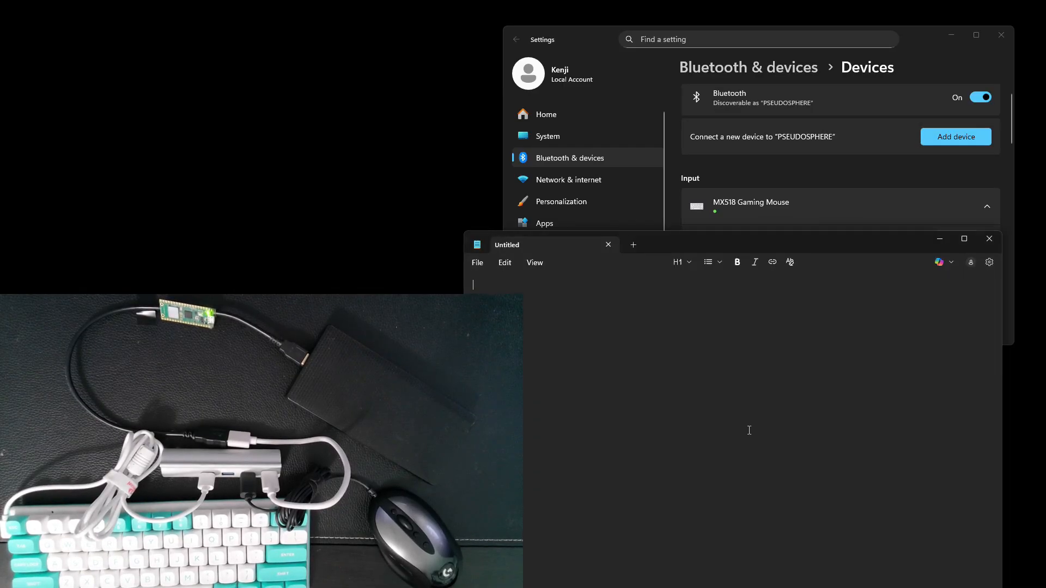
# Type 'the keyboard is working!' into Notepad from the wired keyboard.
pyautogui.write('the k')
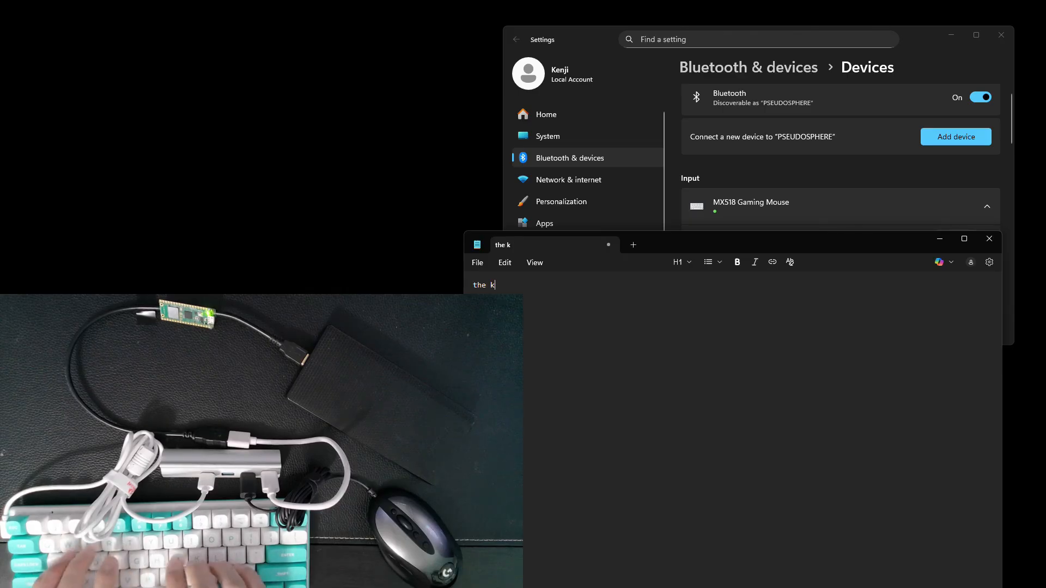
pyautogui.write('eyboard is work')
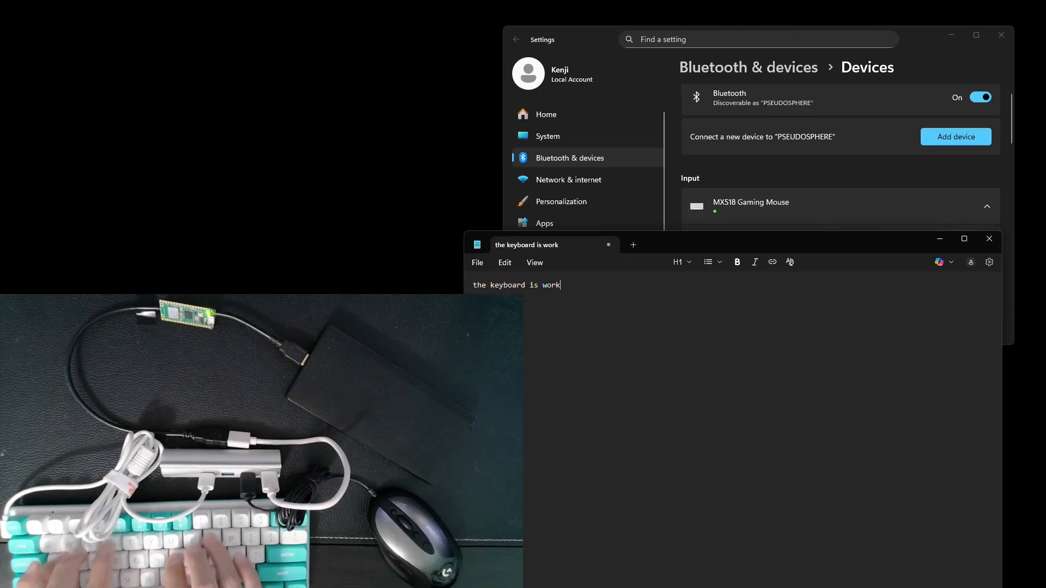
pyautogui.write('ing!')
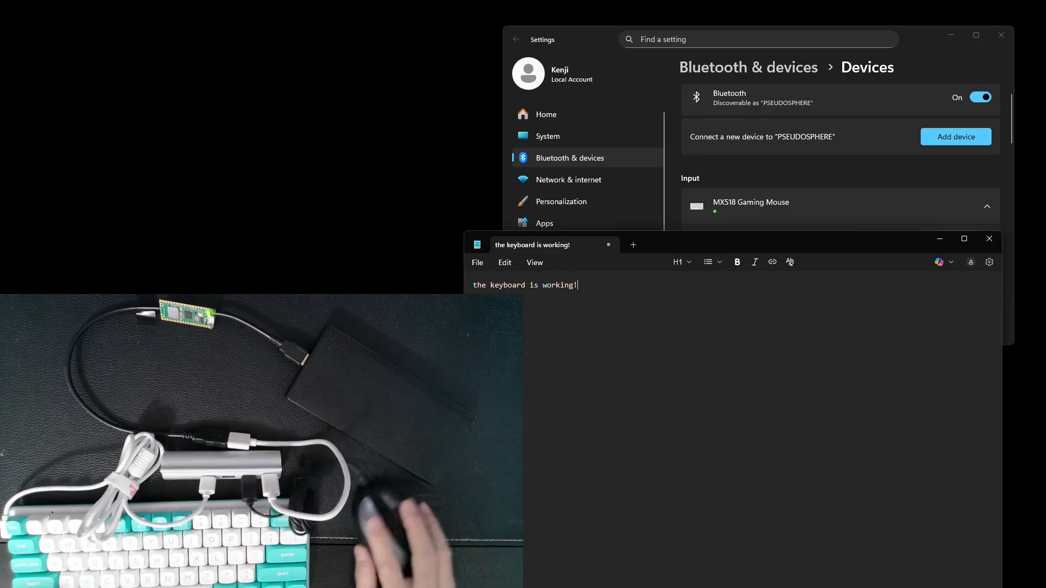
pyautogui.rightClick(577, 341)
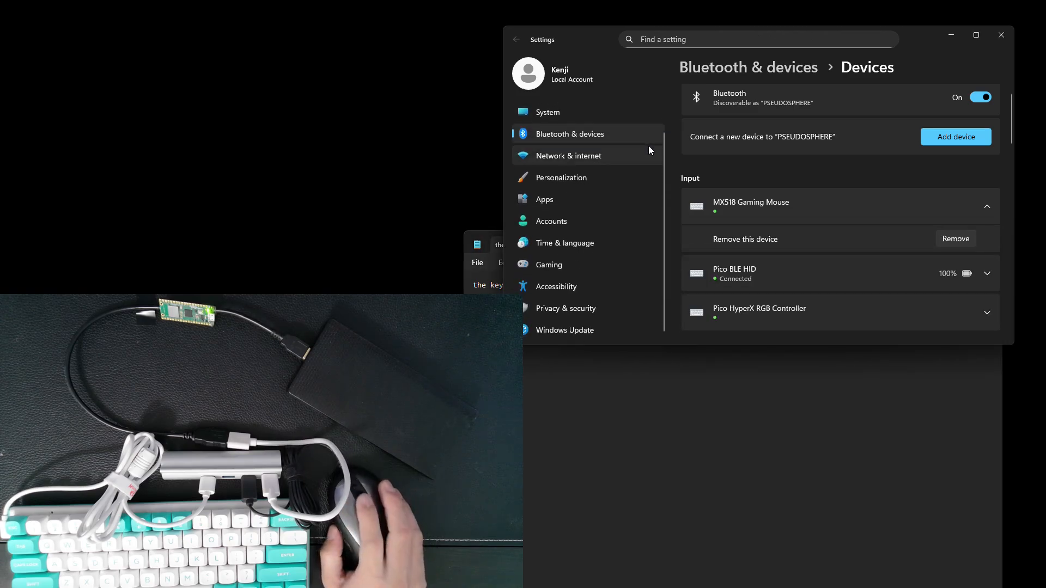
# Start Add device once more to pair Pico BLE HID with the mouse attached.
pyautogui.click(955, 137)
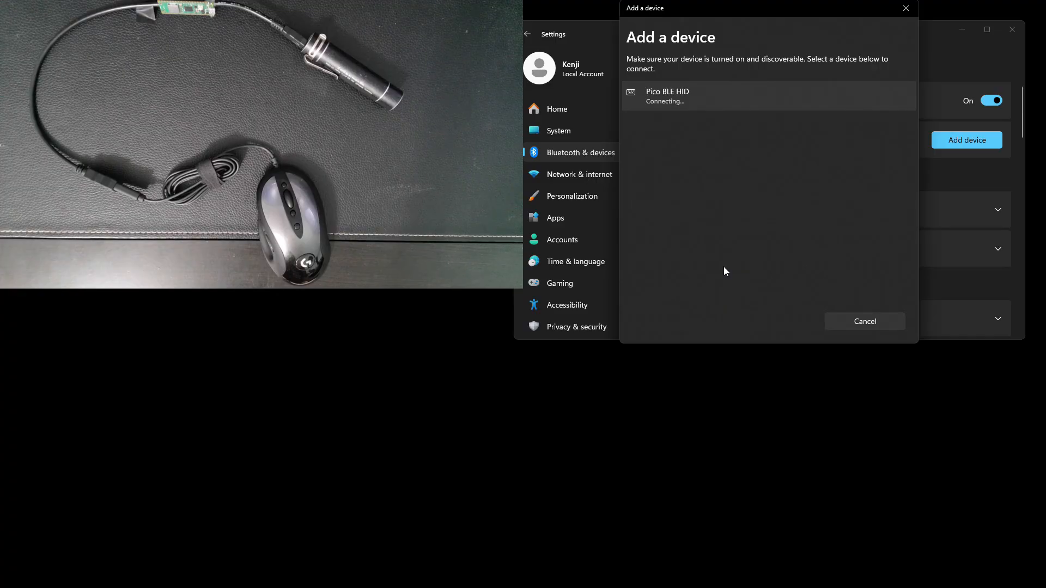
# Close the Add a device dialog and scroll down the Devices list.
pyautogui.click(864, 321)
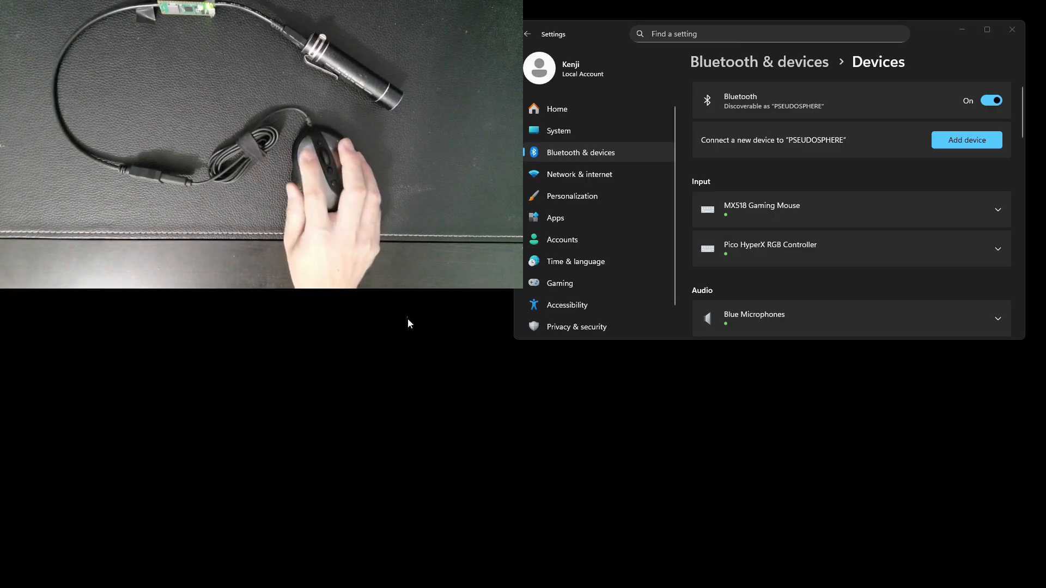
pyautogui.scroll(-3)
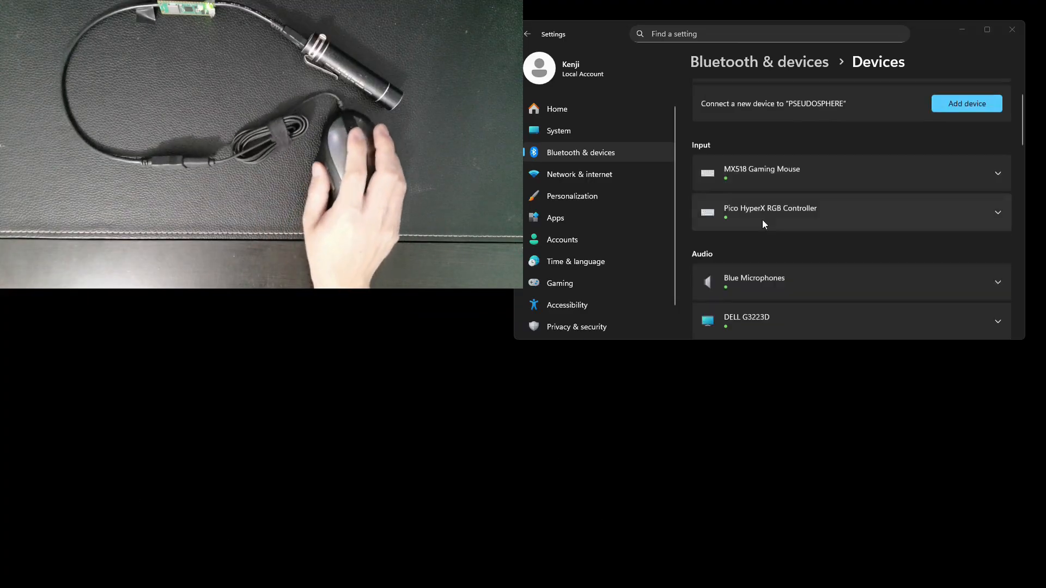